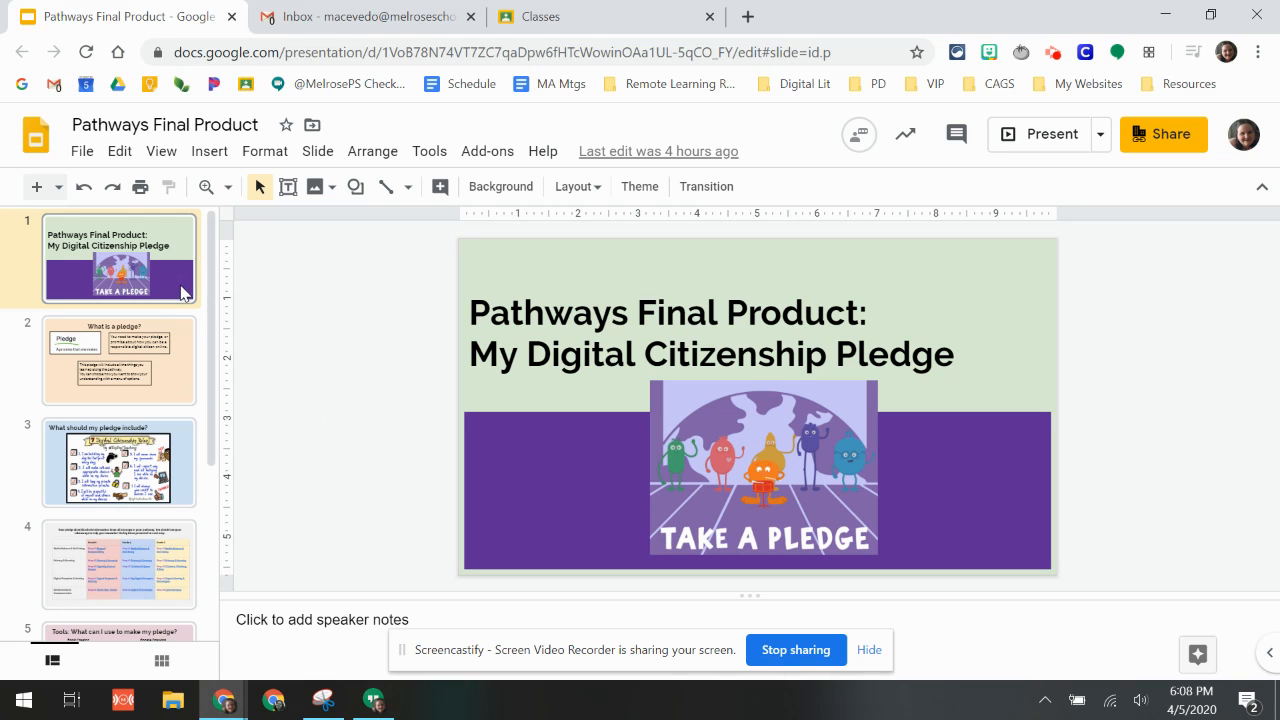
mouse_move(190, 304)
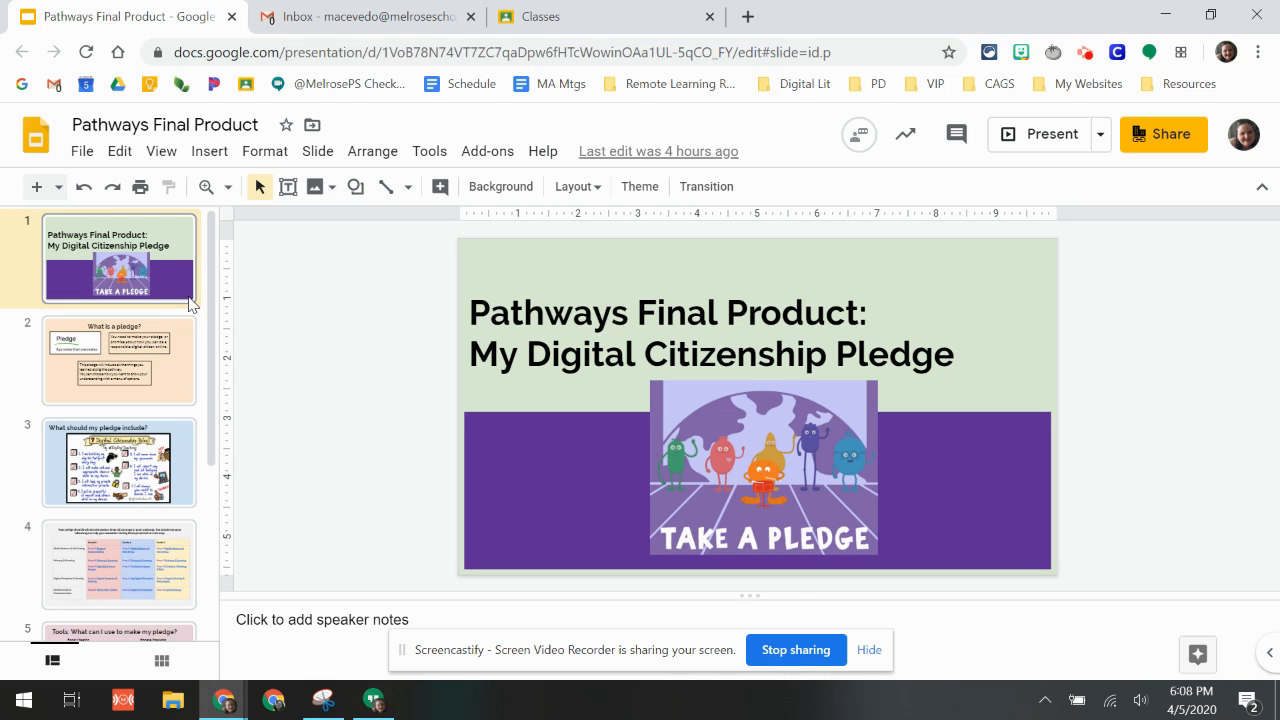
mouse_move(264, 346)
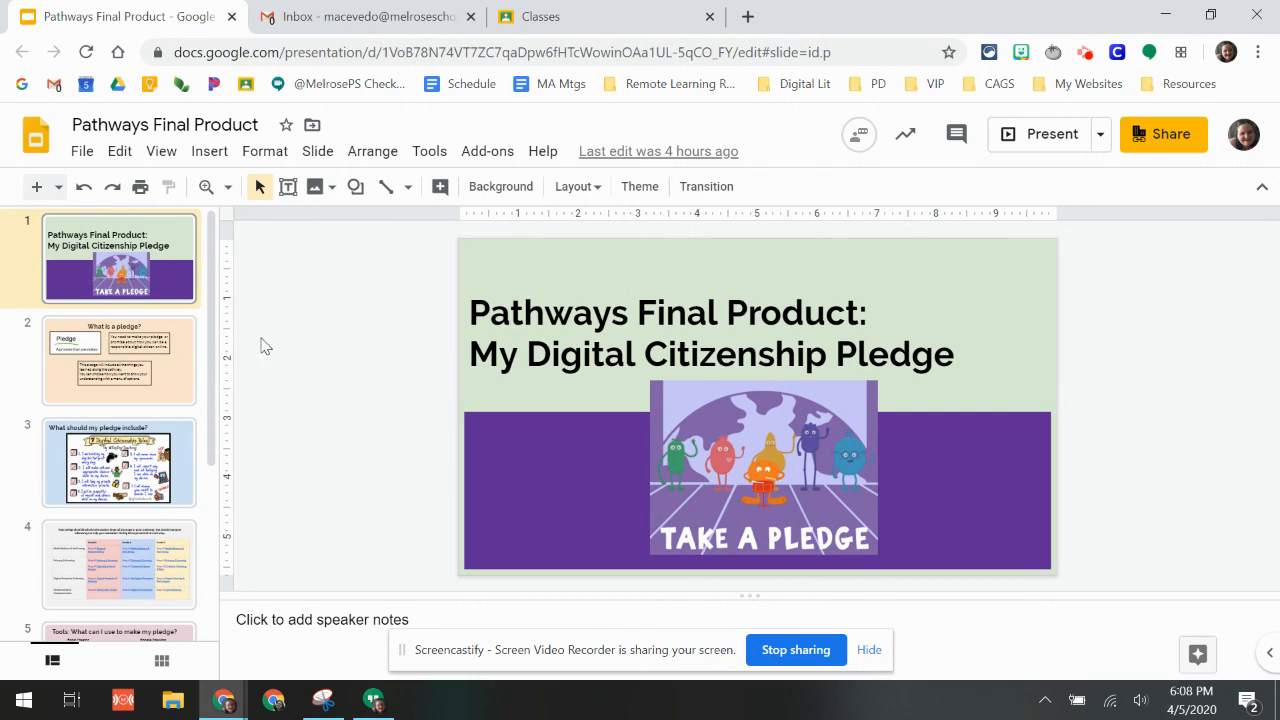
mouse_move(170, 318)
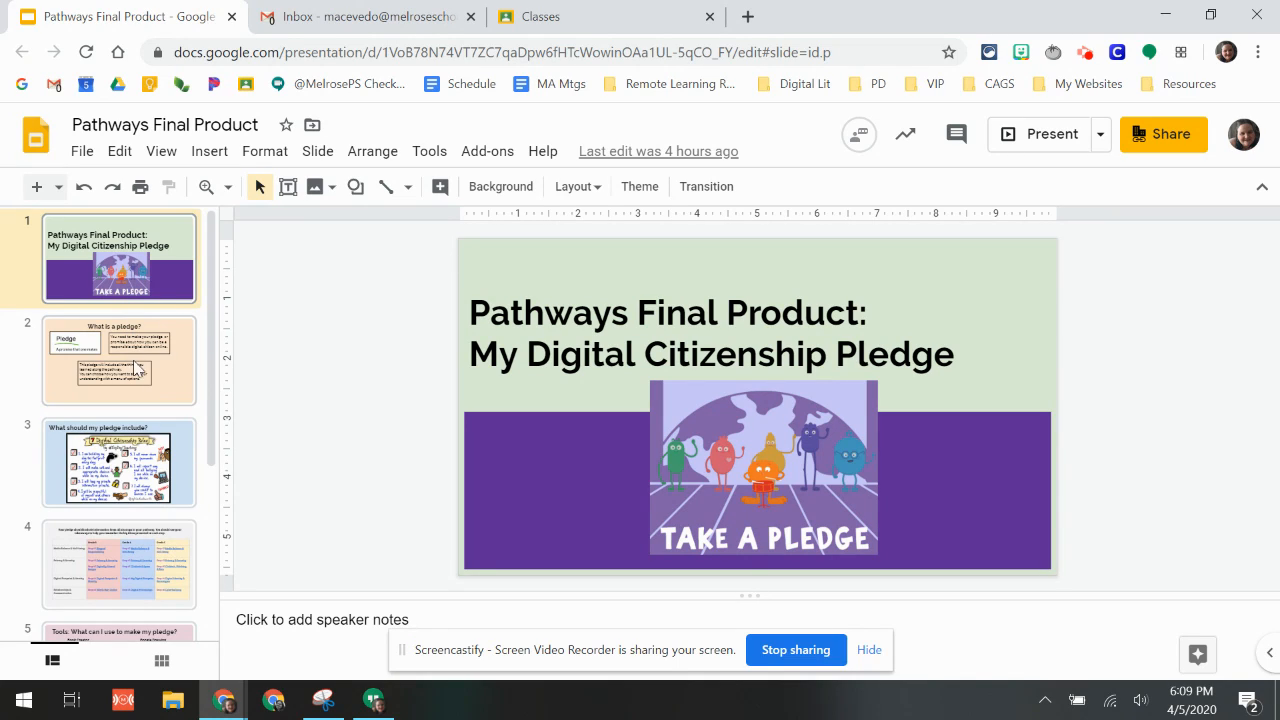
mouse_move(150, 386)
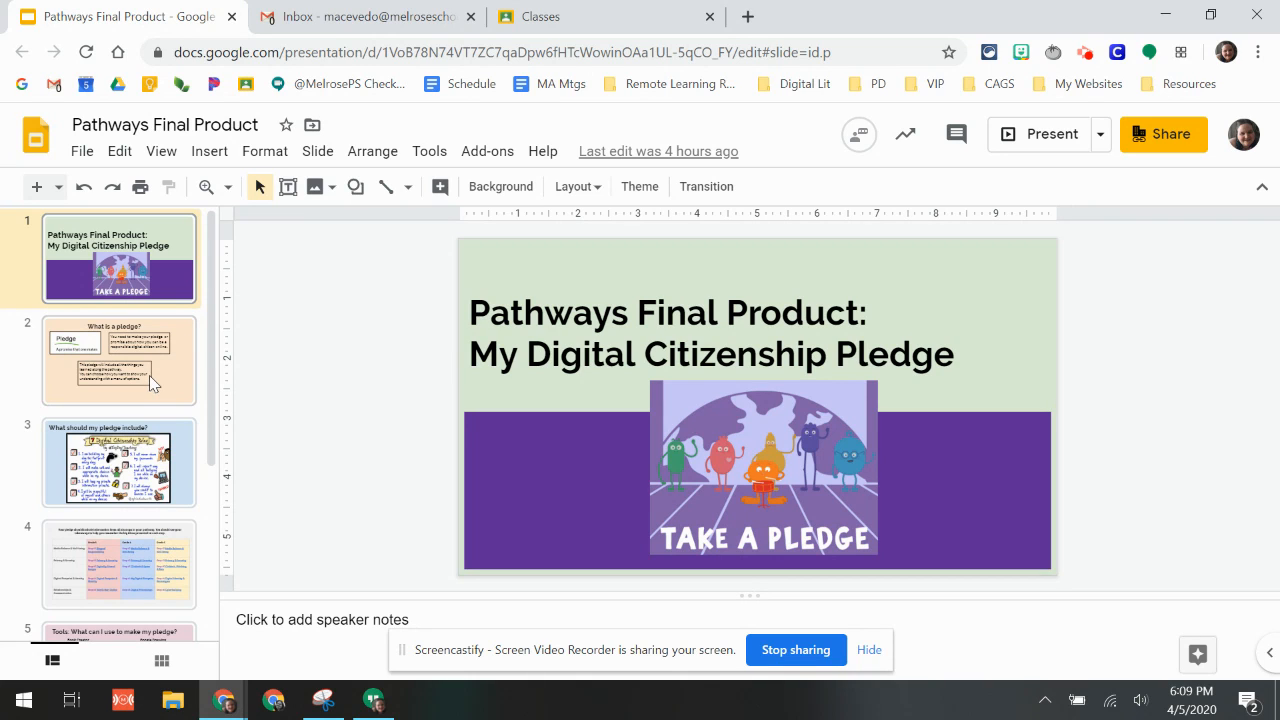
Flip between the title and 'What is a pledge?' slides, then land on slide 3, 'What should my pledge include?'.
left_click(120, 360)
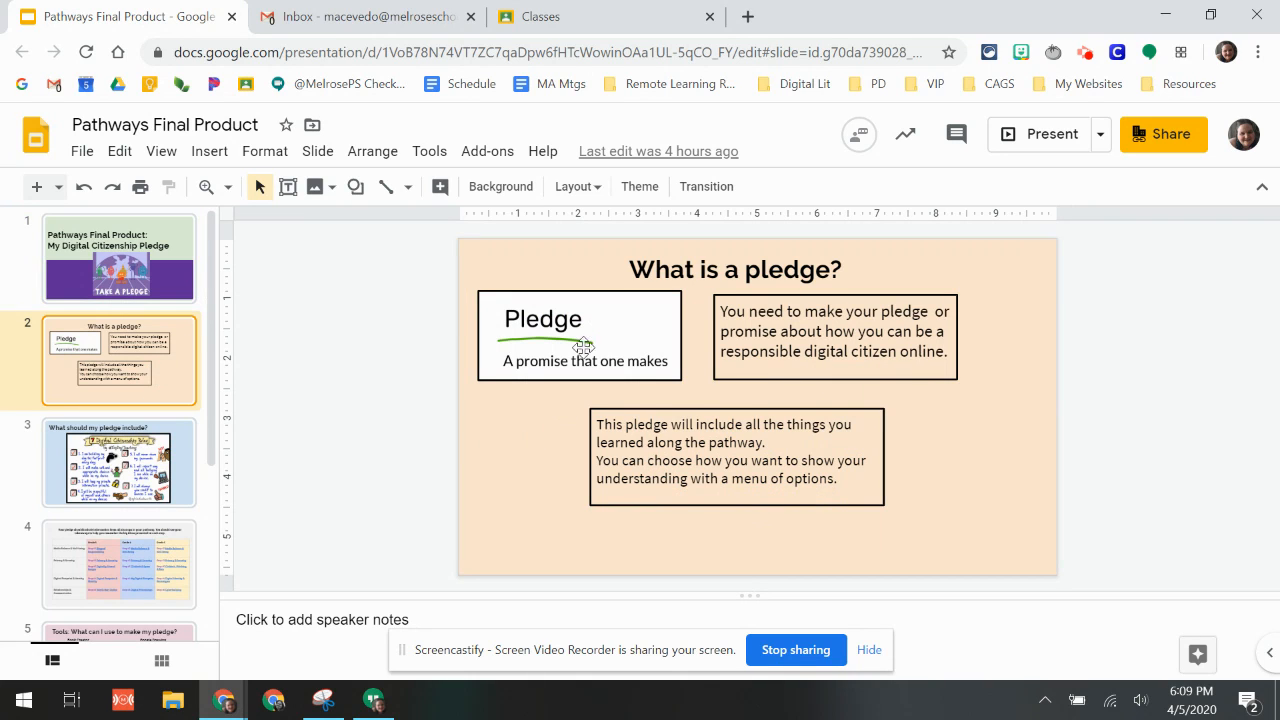
left_click(118, 256)
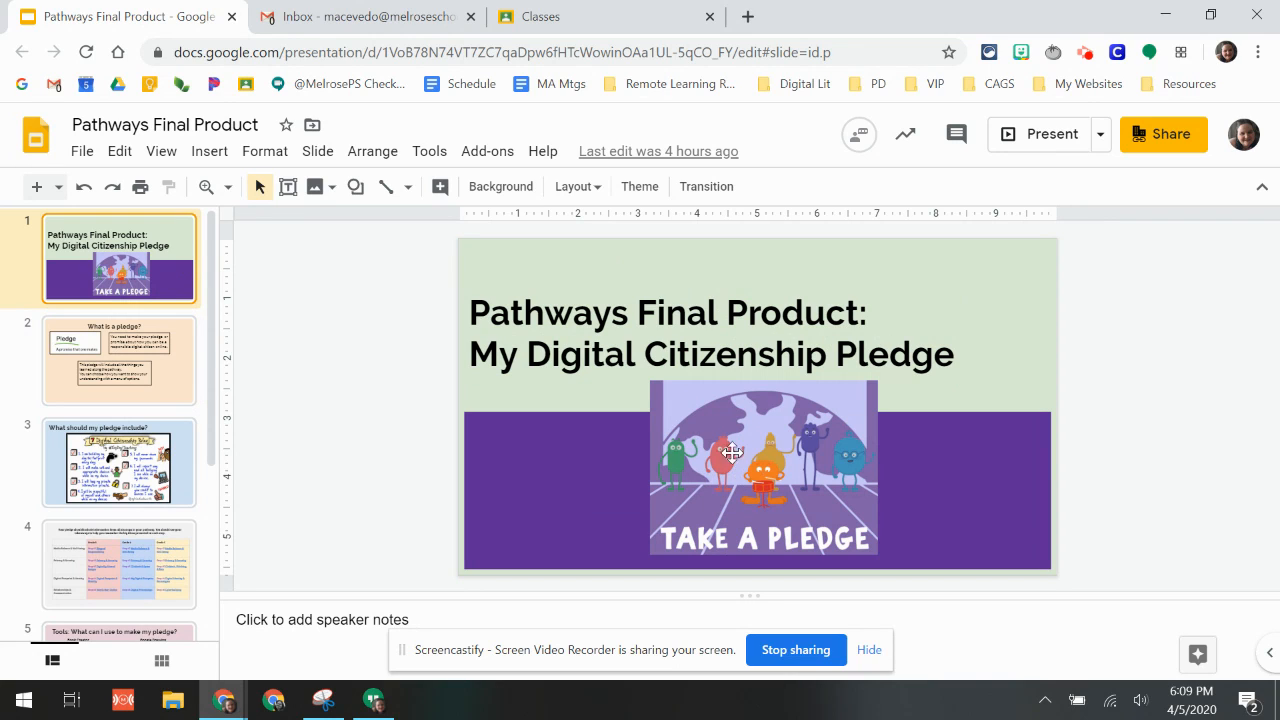
left_click(120, 360)
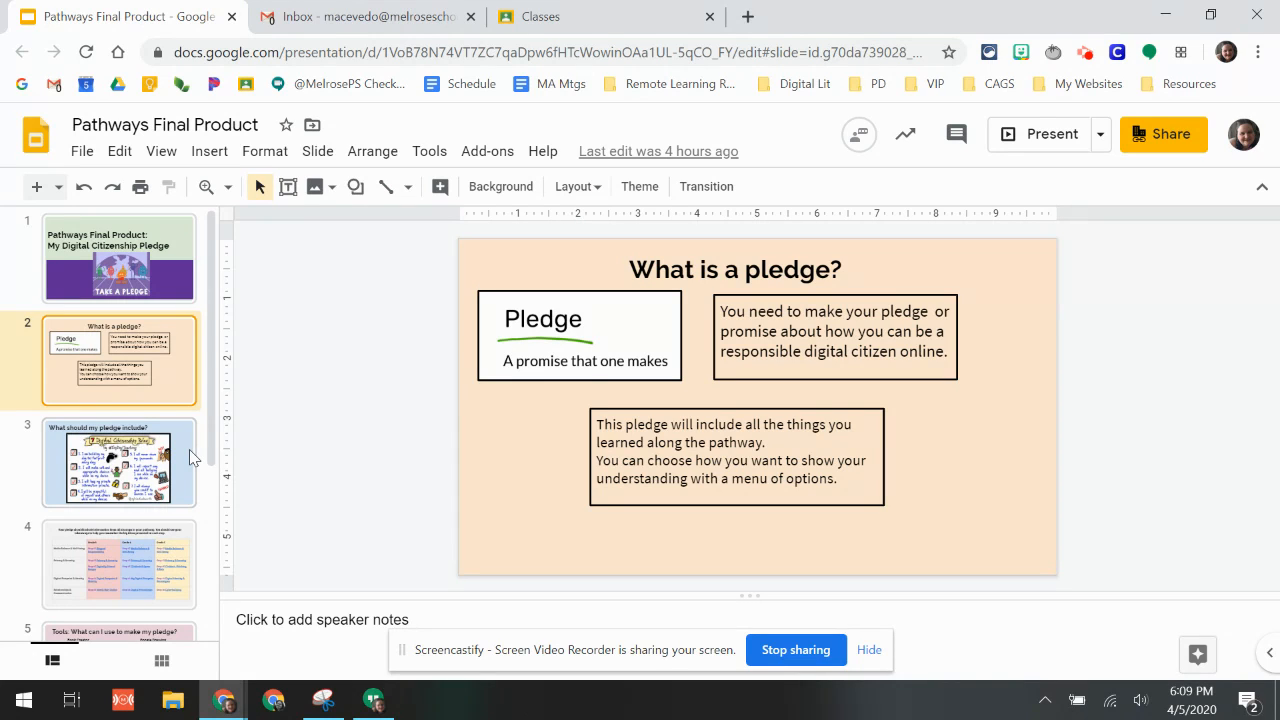
mouse_move(184, 460)
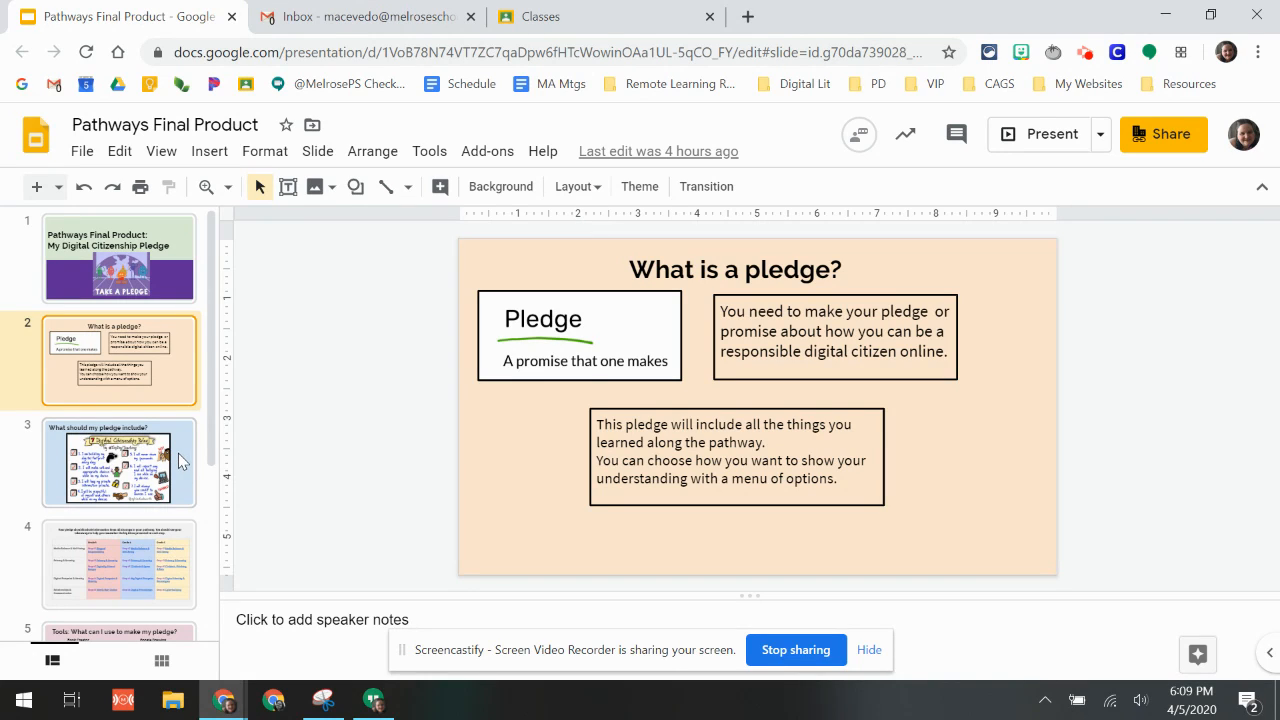
left_click(118, 460)
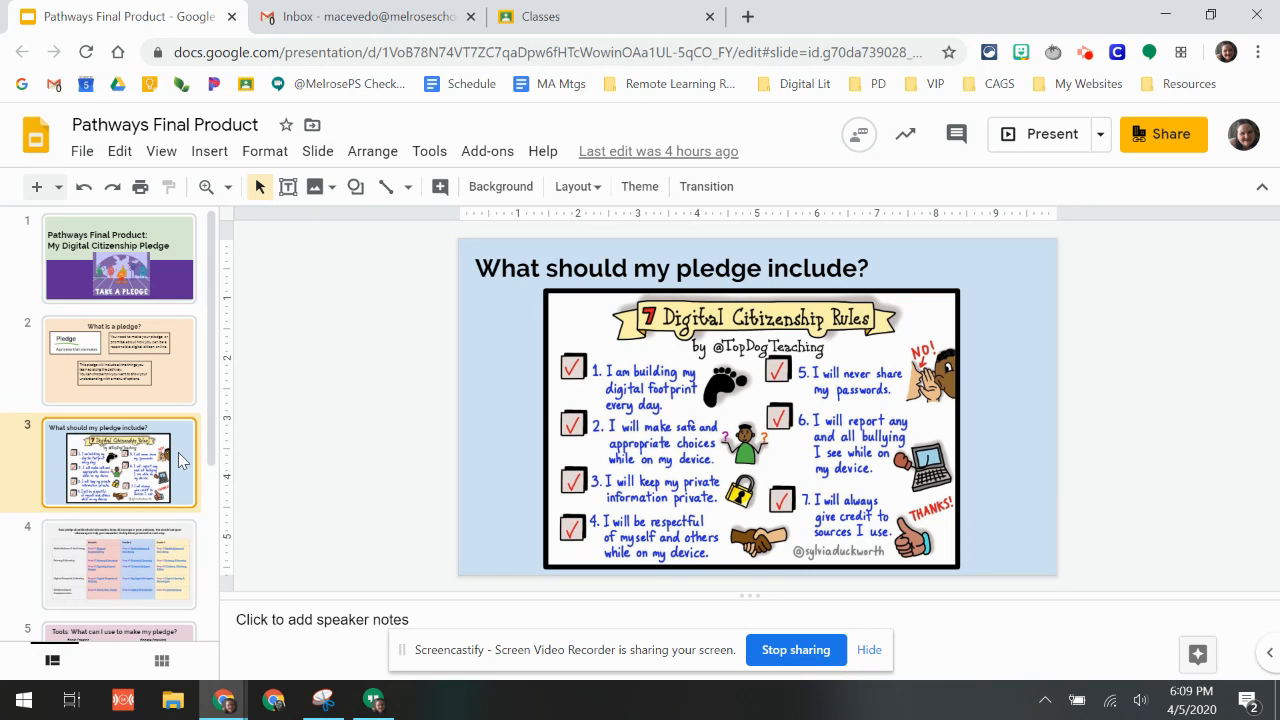
Show slide 4 with the table mapping six pathway stops across Grades 3–5 to pledge topics.
left_click(118, 564)
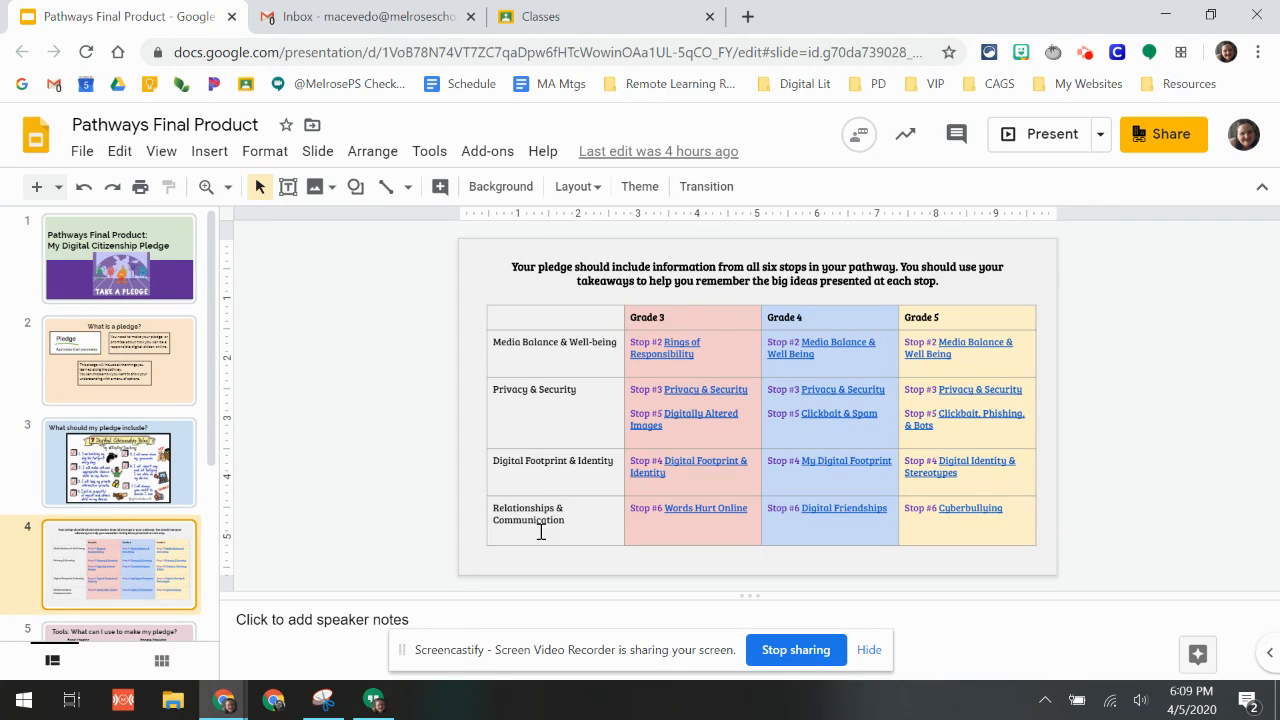
mouse_move(548, 390)
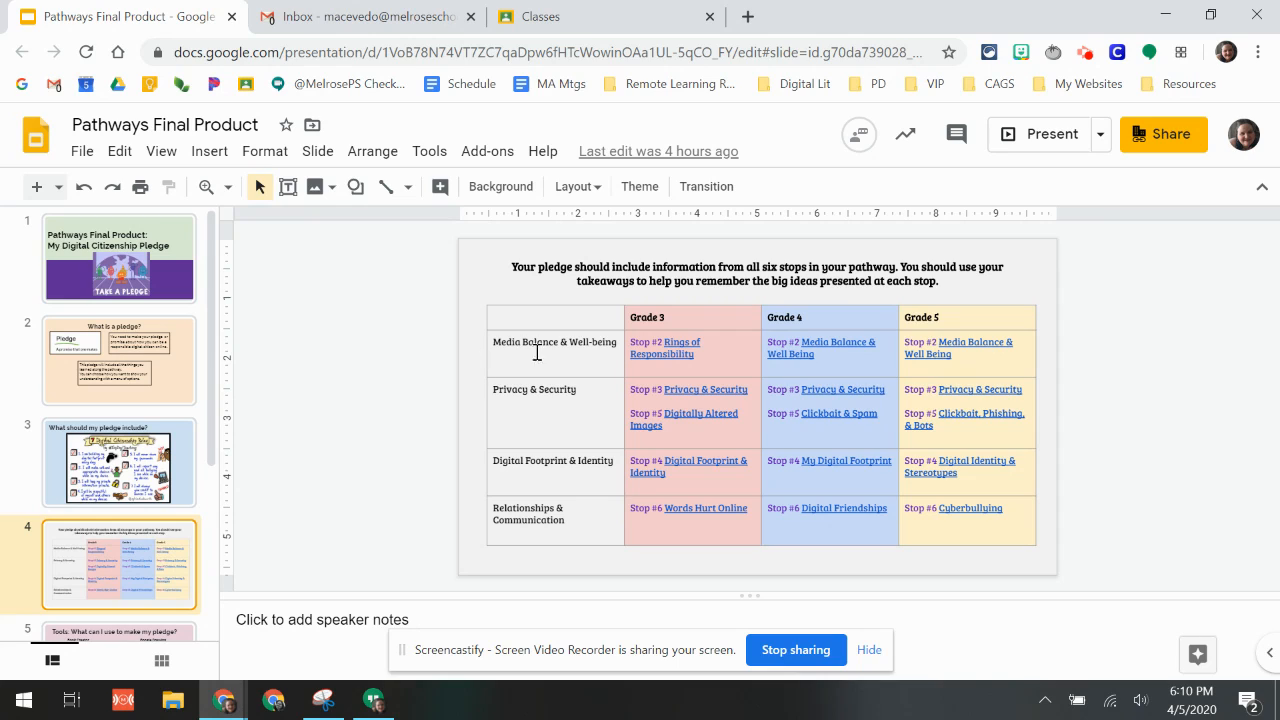
mouse_move(532, 418)
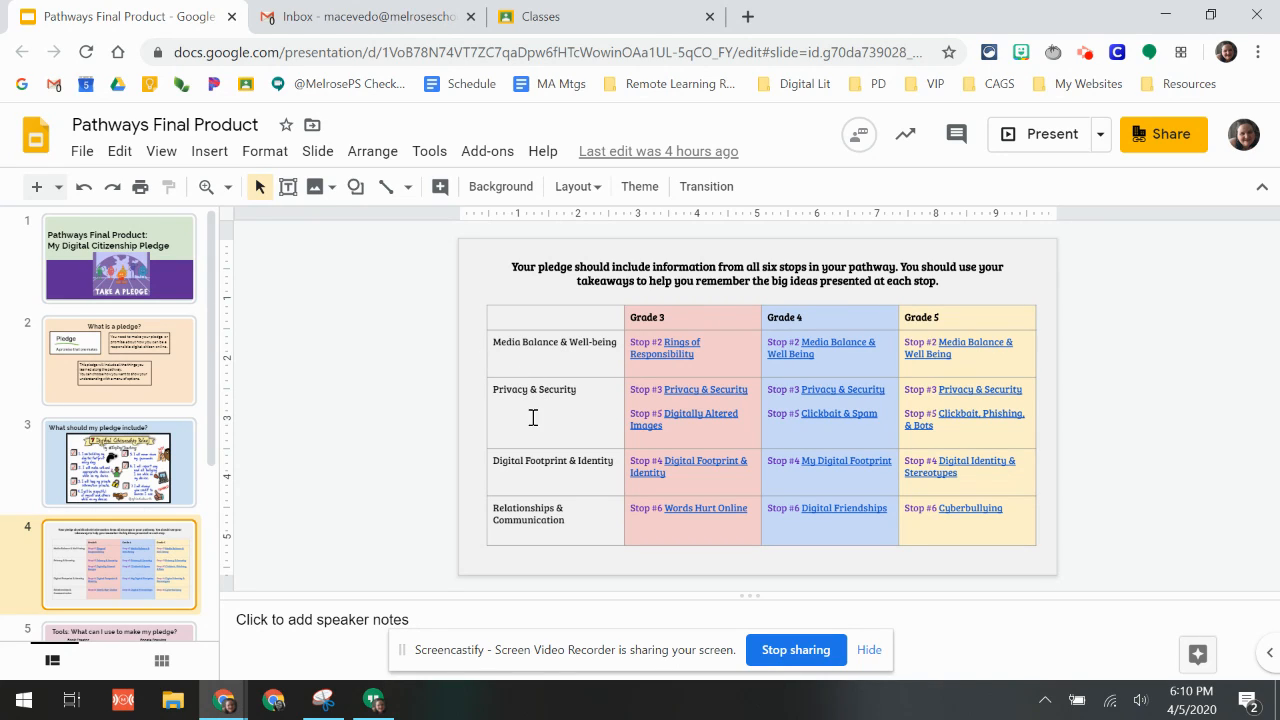
mouse_move(548, 512)
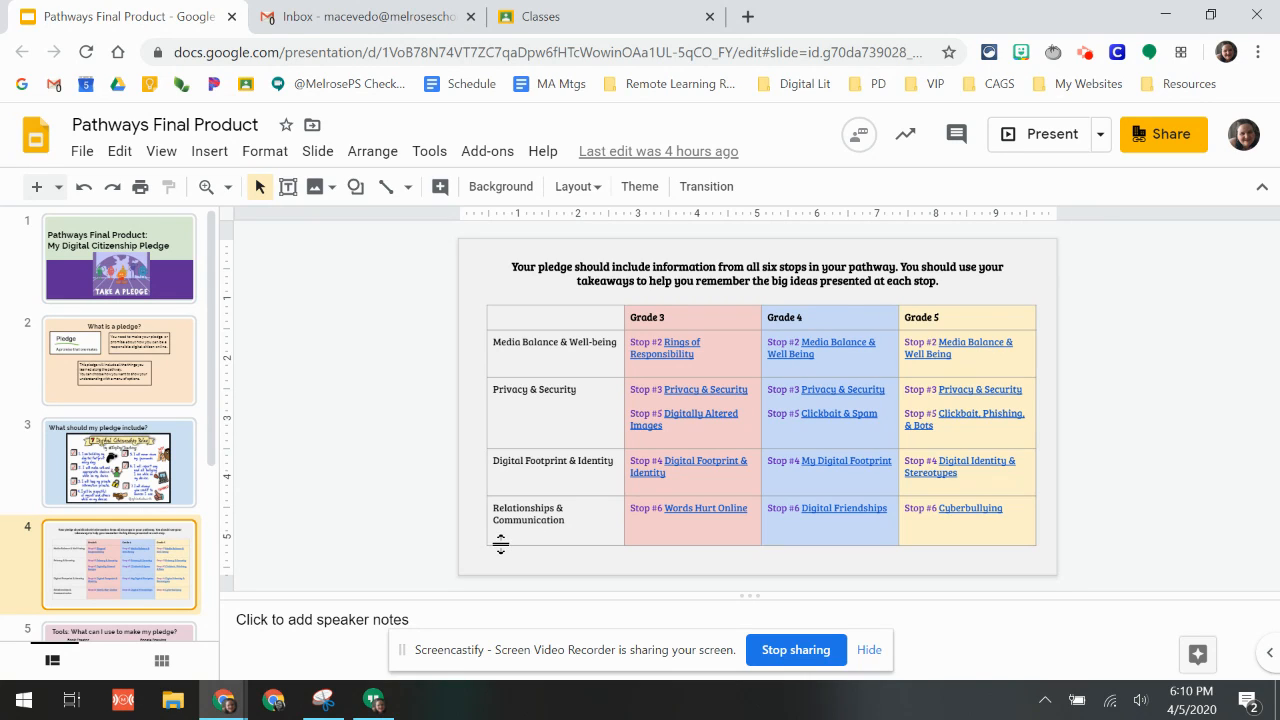
mouse_move(650, 320)
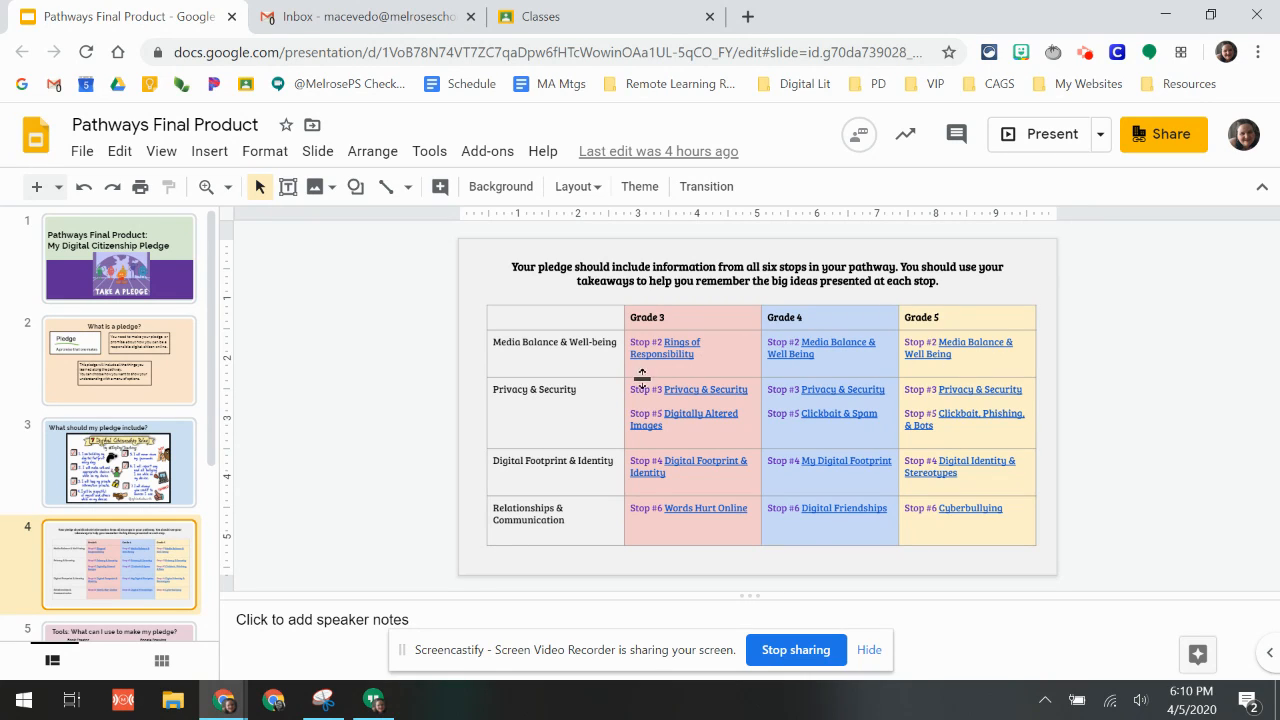
mouse_move(730, 376)
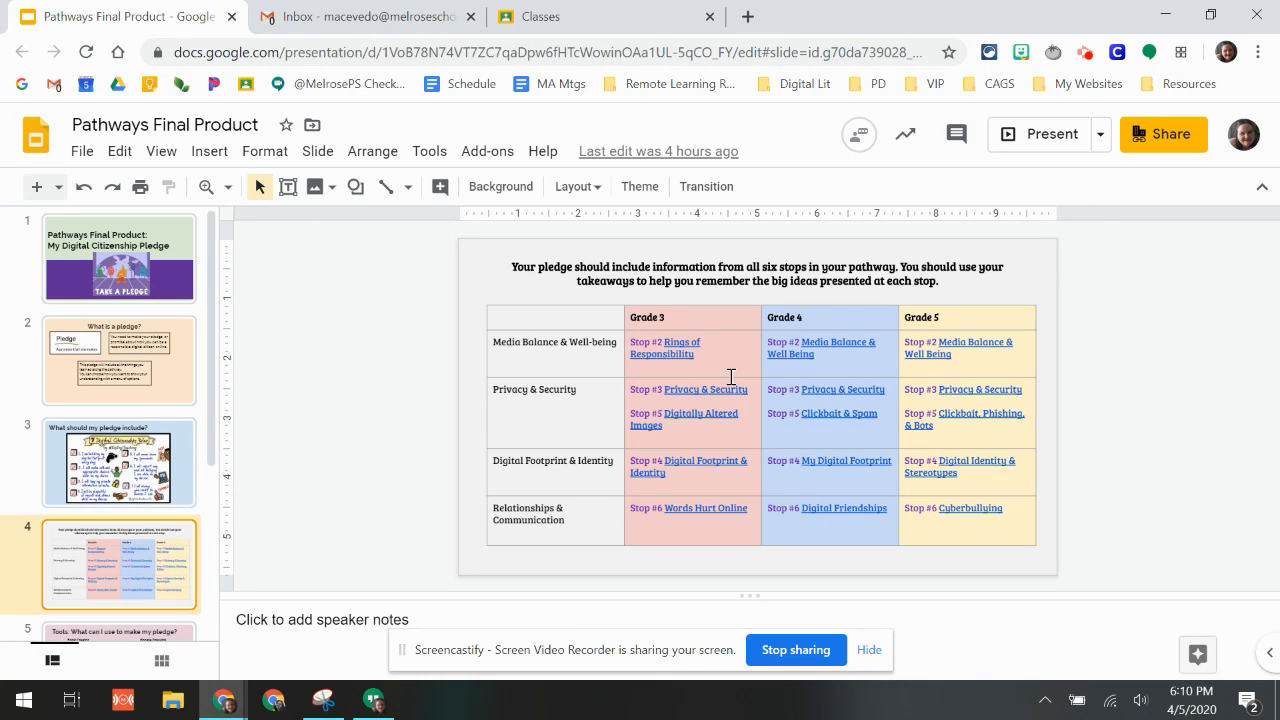
mouse_move(460, 432)
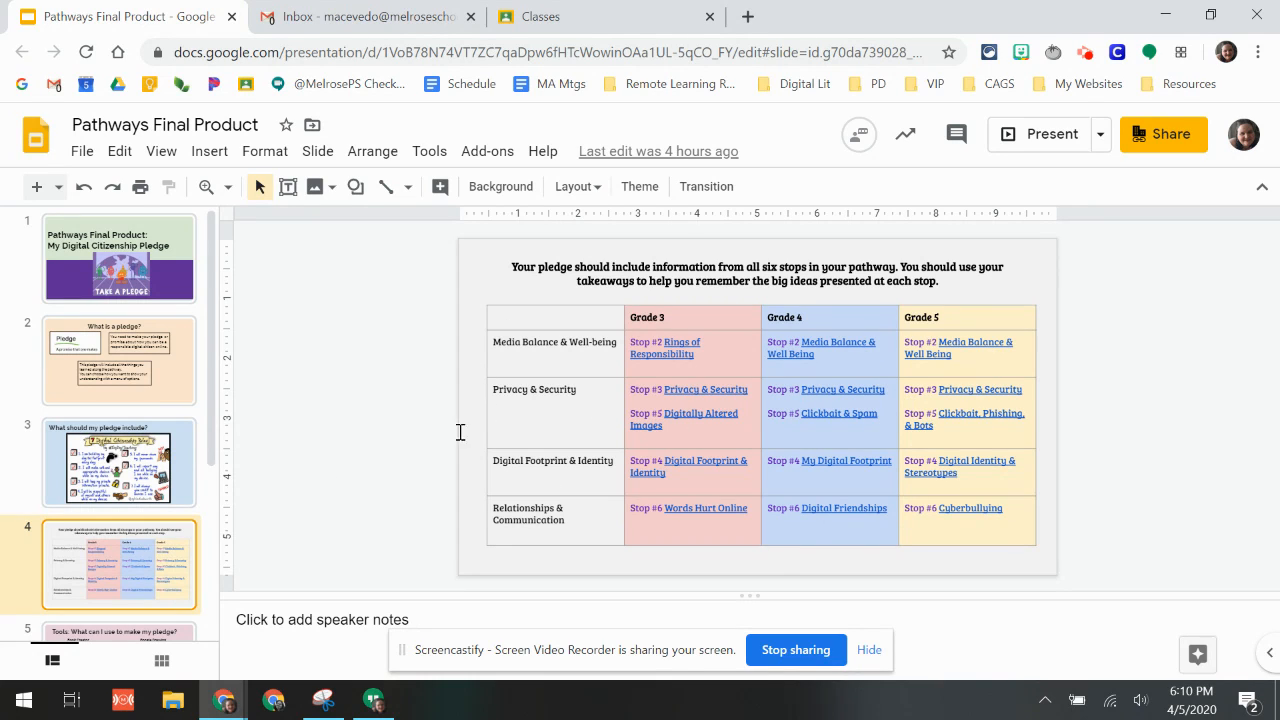
scroll("down", 3)
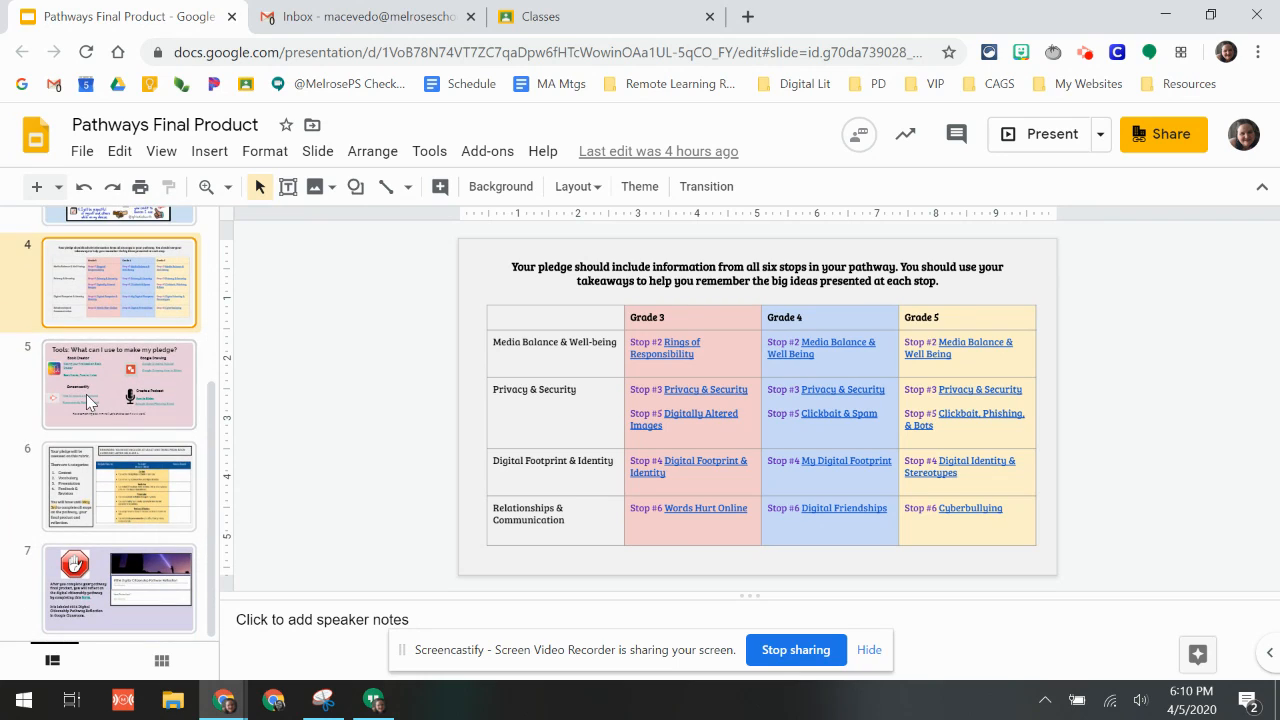
left_click(118, 384)
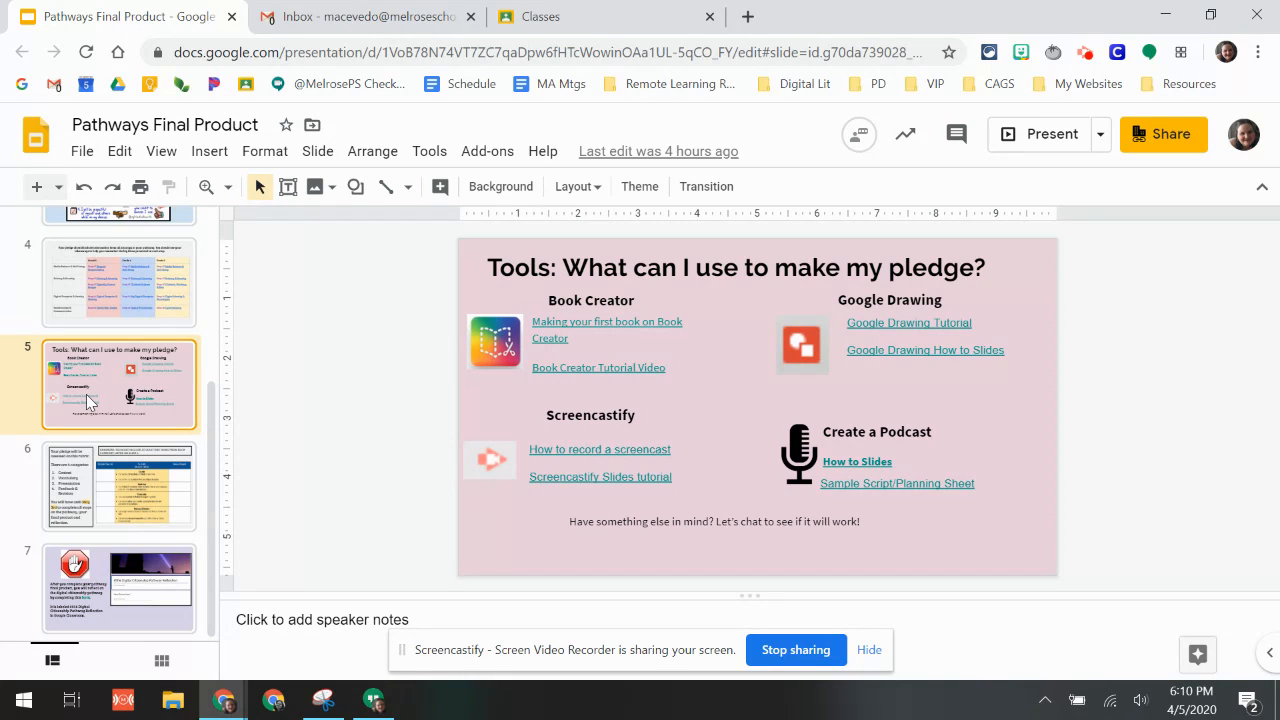
mouse_move(622, 288)
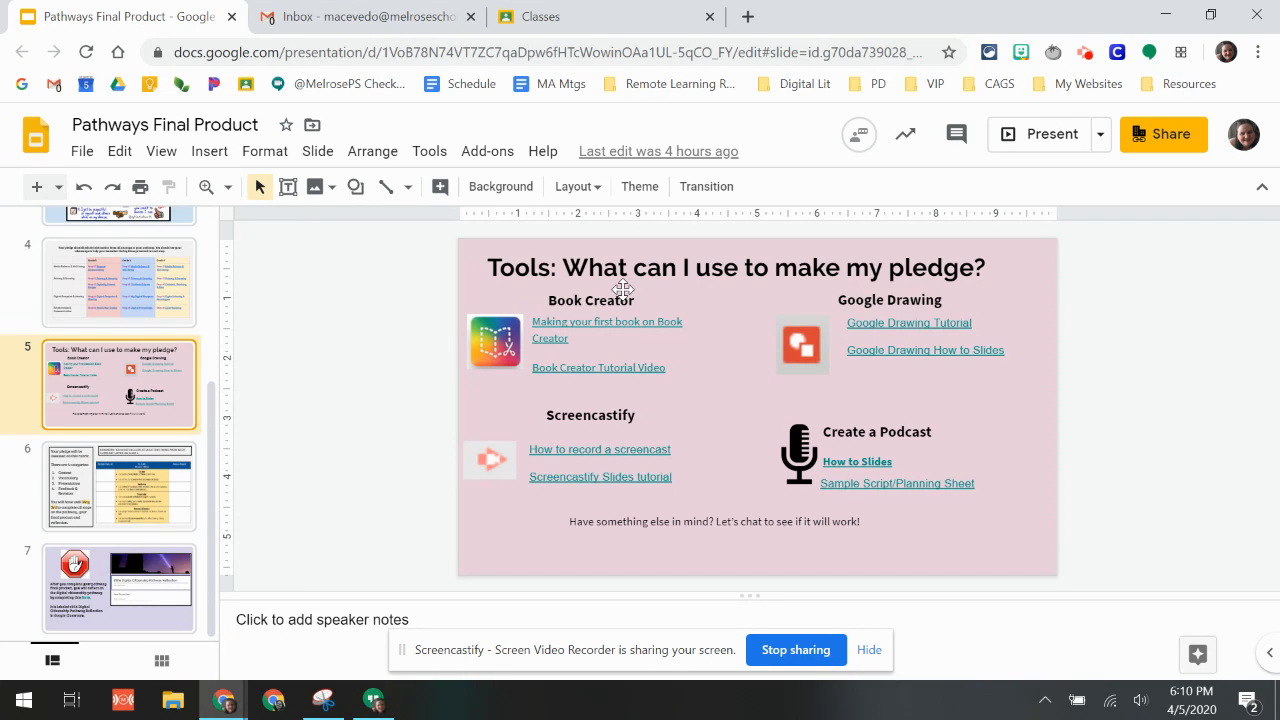
mouse_move(912, 294)
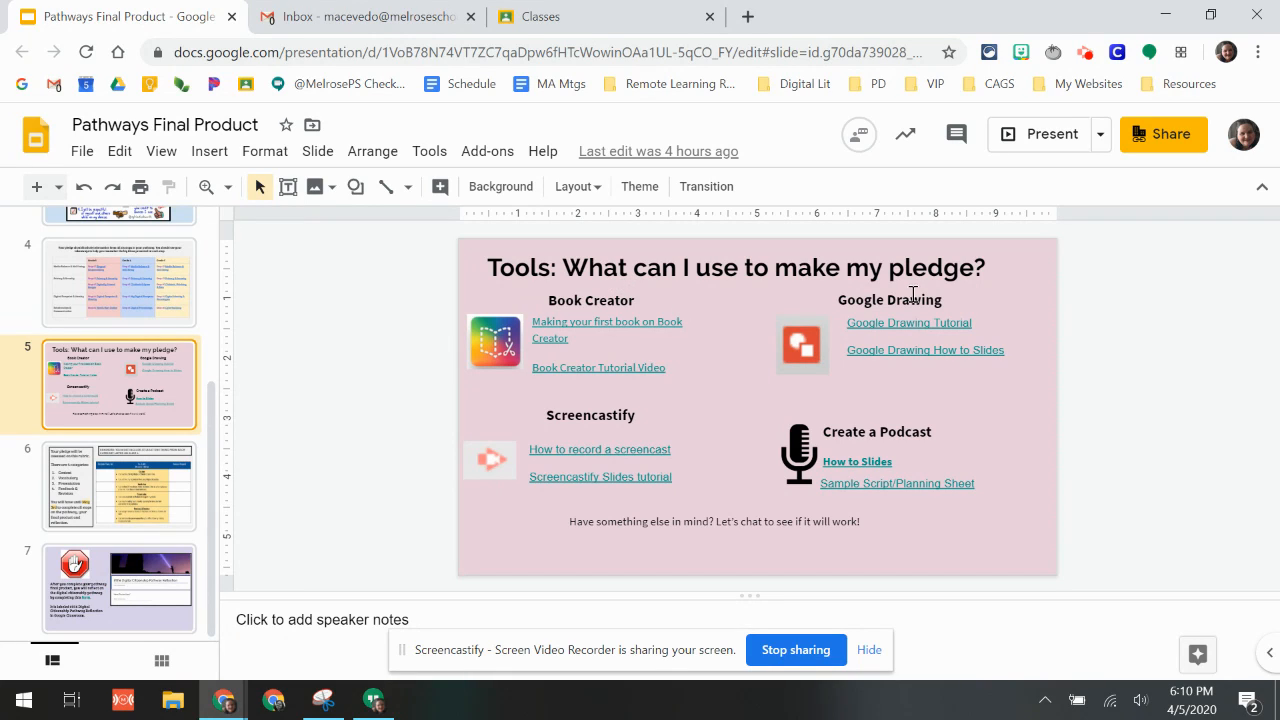
mouse_move(604, 412)
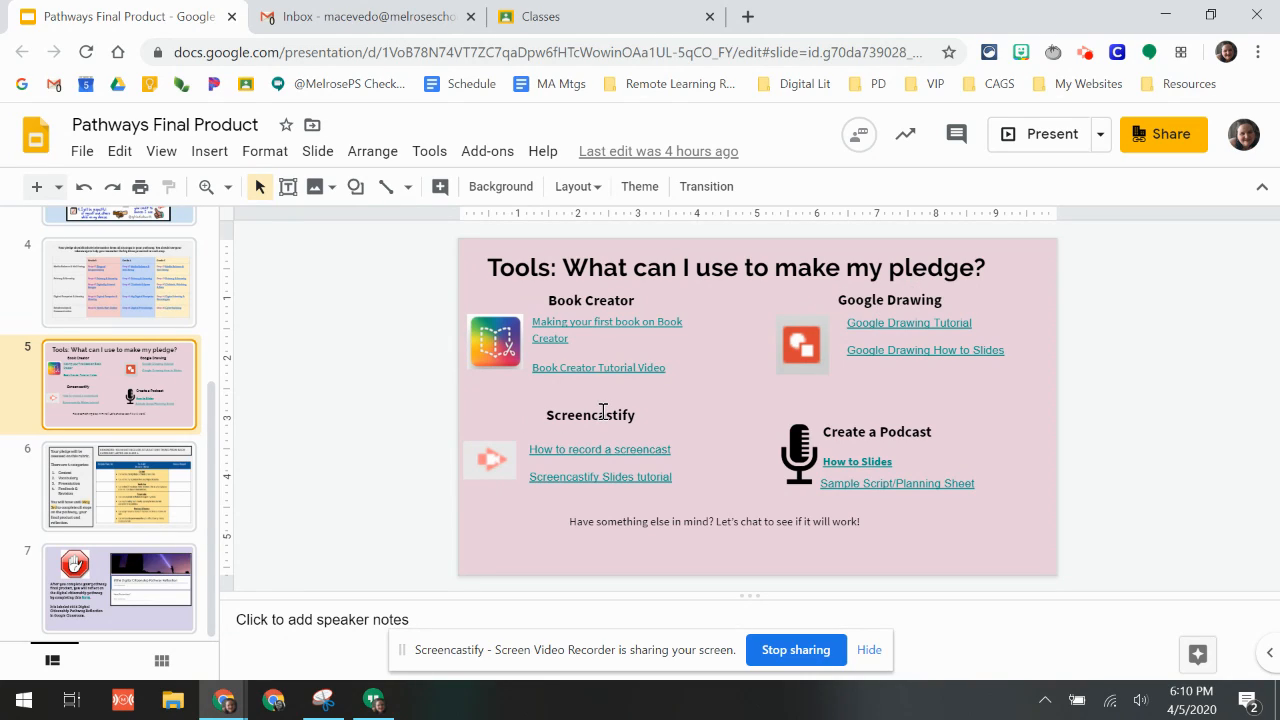
mouse_move(808, 420)
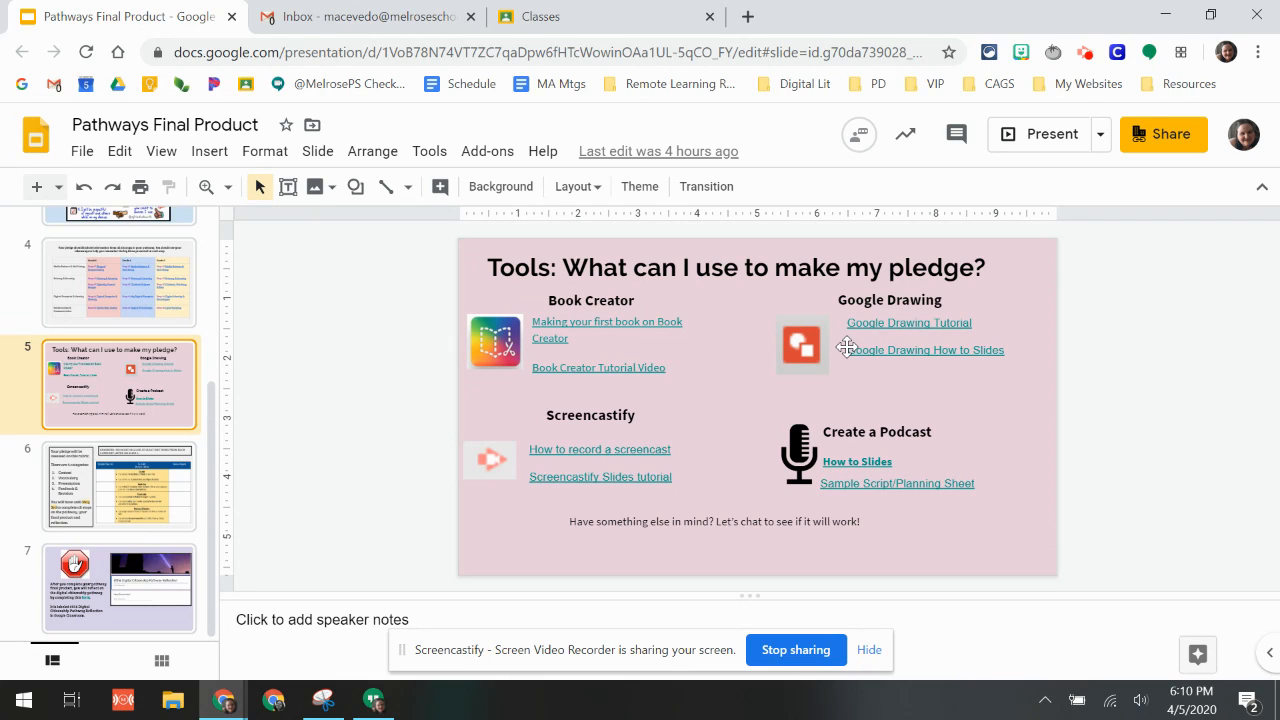
mouse_move(610, 310)
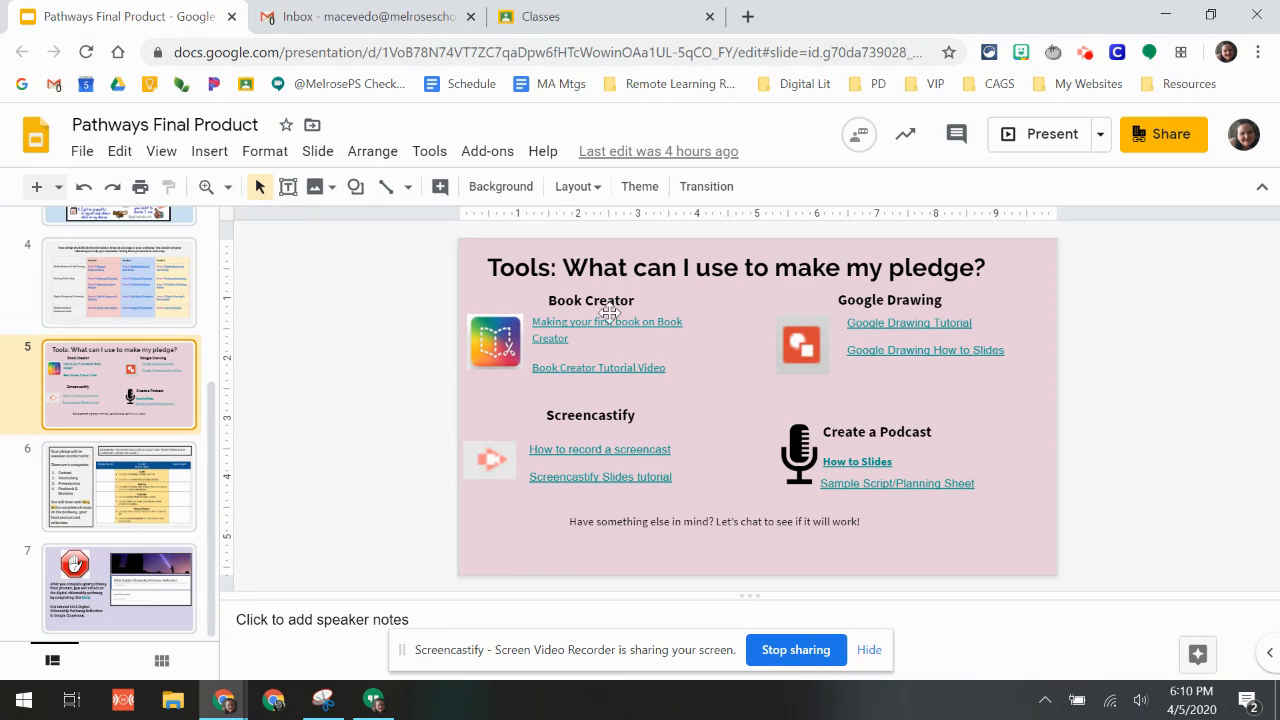
mouse_move(592, 388)
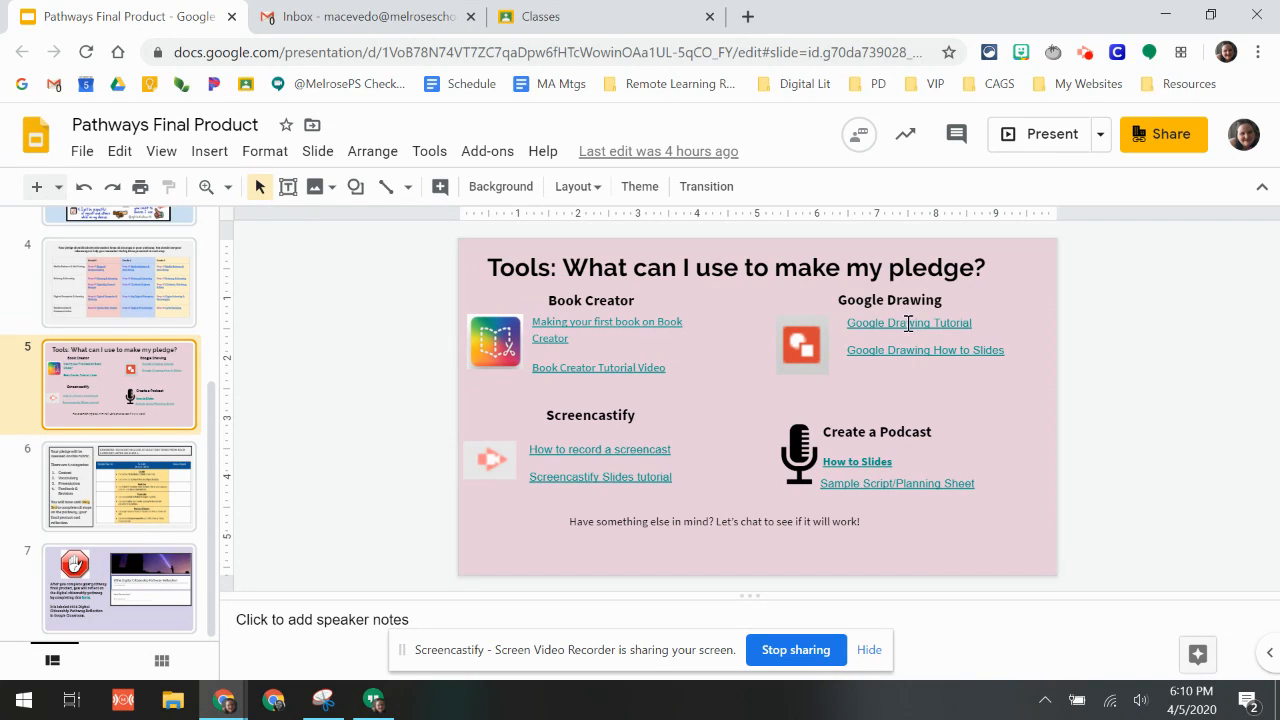
mouse_move(594, 464)
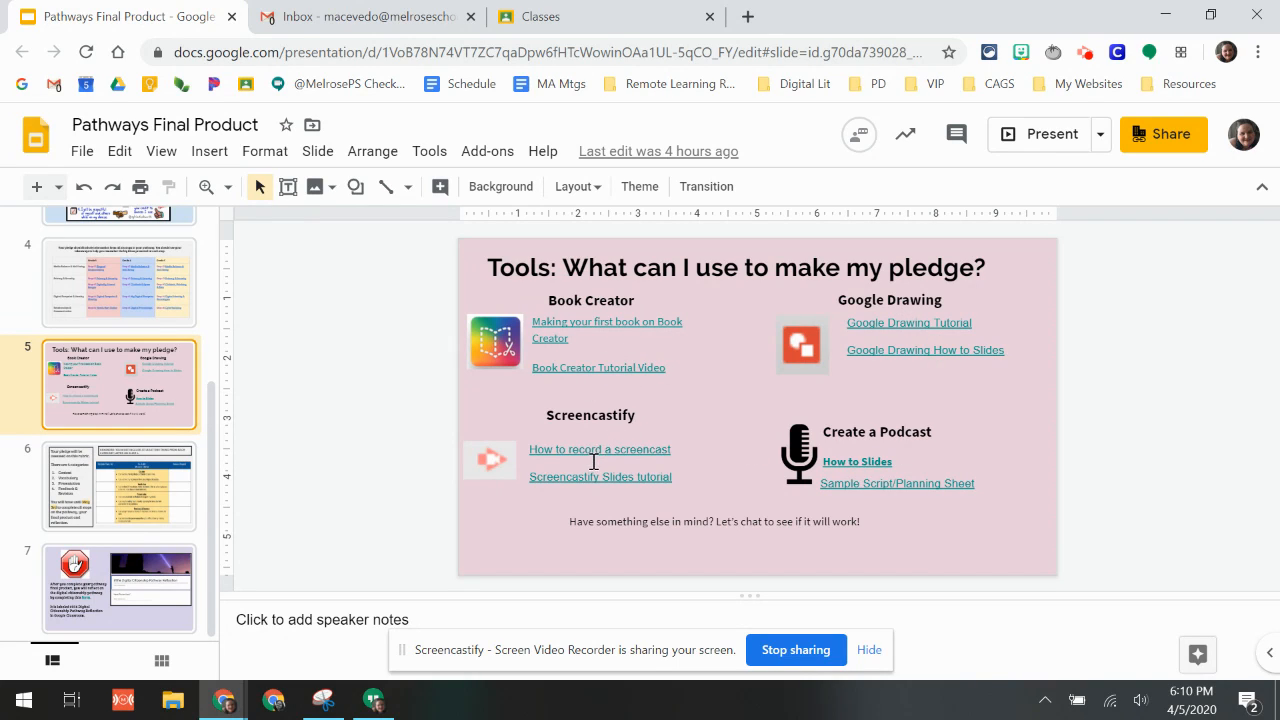
mouse_move(924, 310)
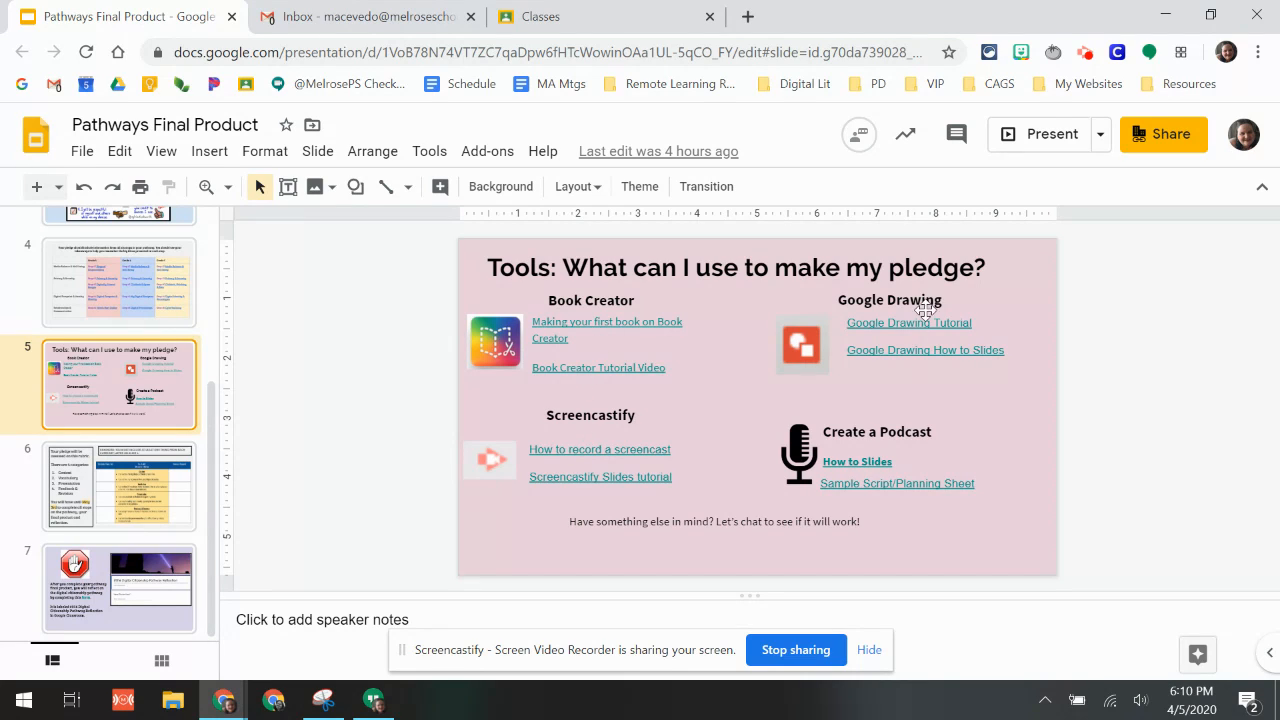
mouse_move(928, 490)
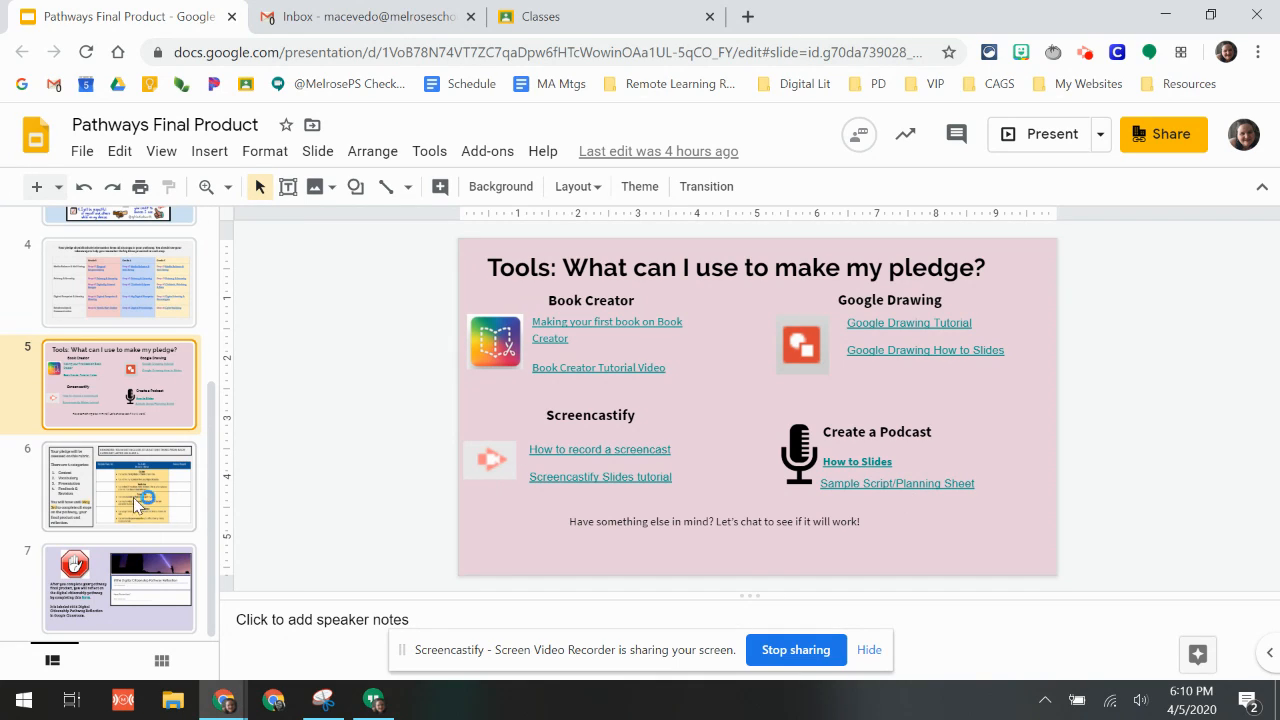
Show slide 6 with the four-category pledge rubric and the May 3rd deadline.
left_click(118, 486)
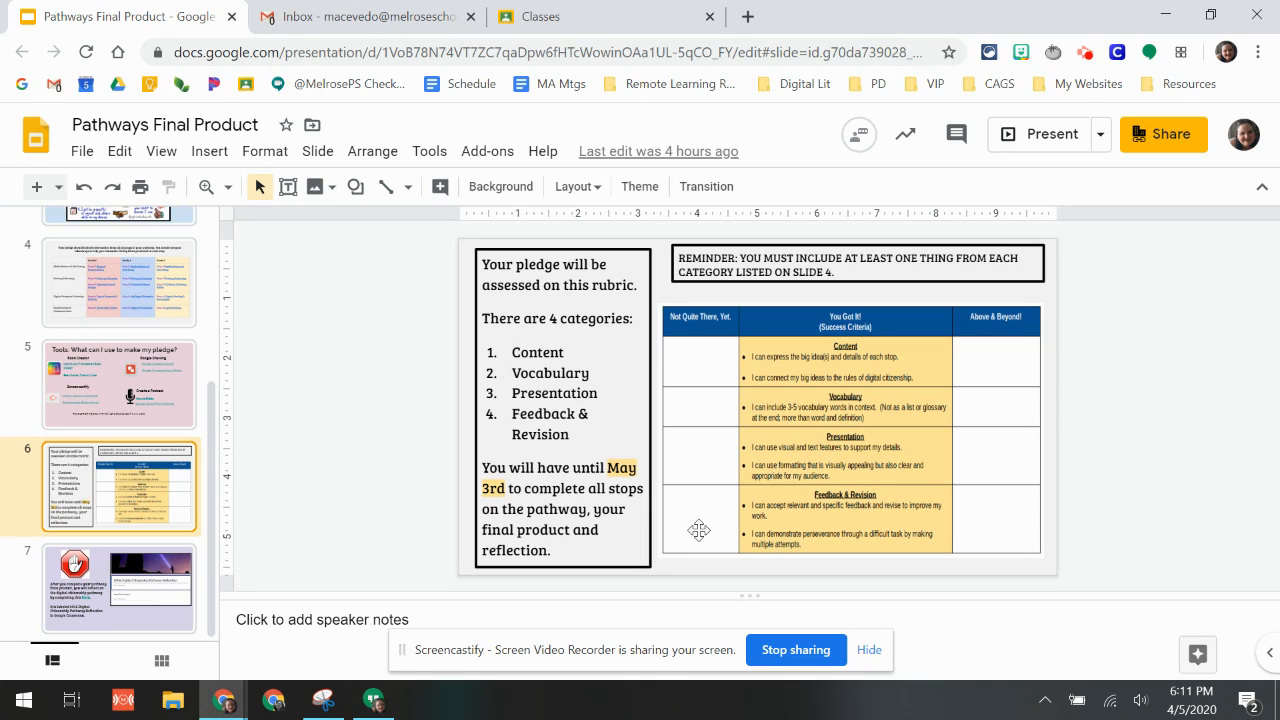
mouse_move(768, 552)
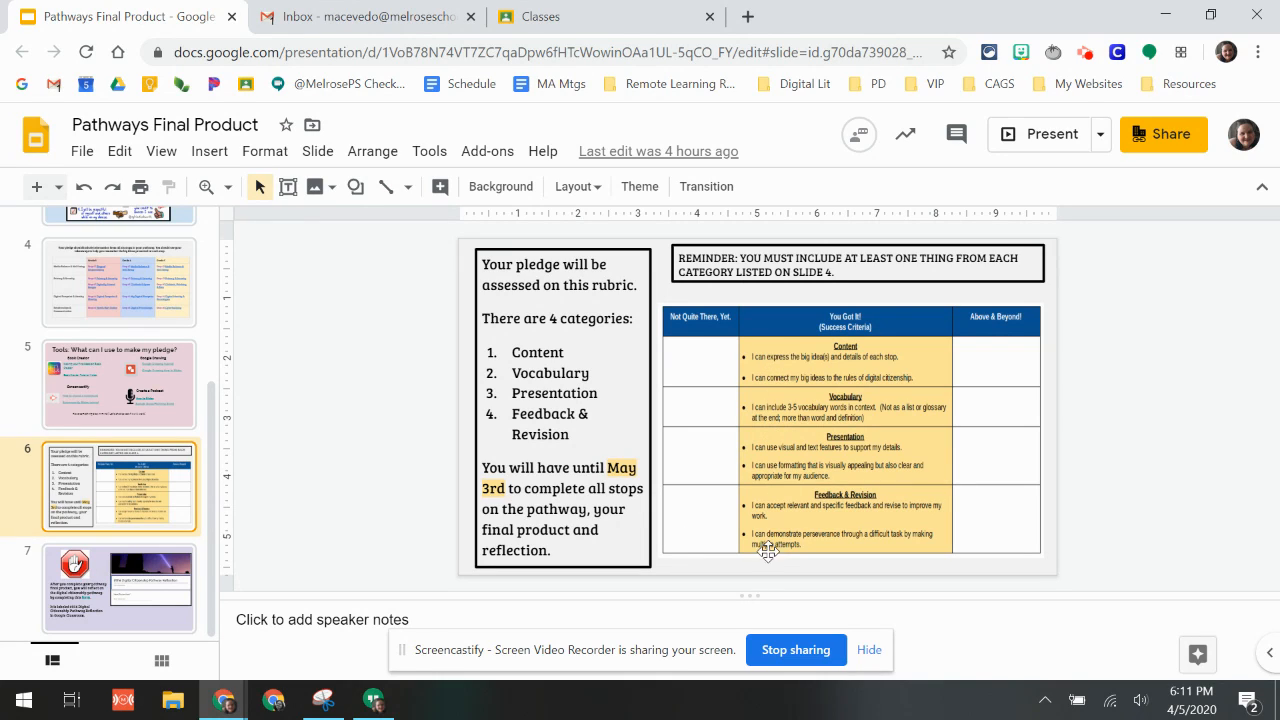
Show the final slide 7 pointing students to the #016 Digital Citizenship Pathway Reflection form.
left_click(120, 588)
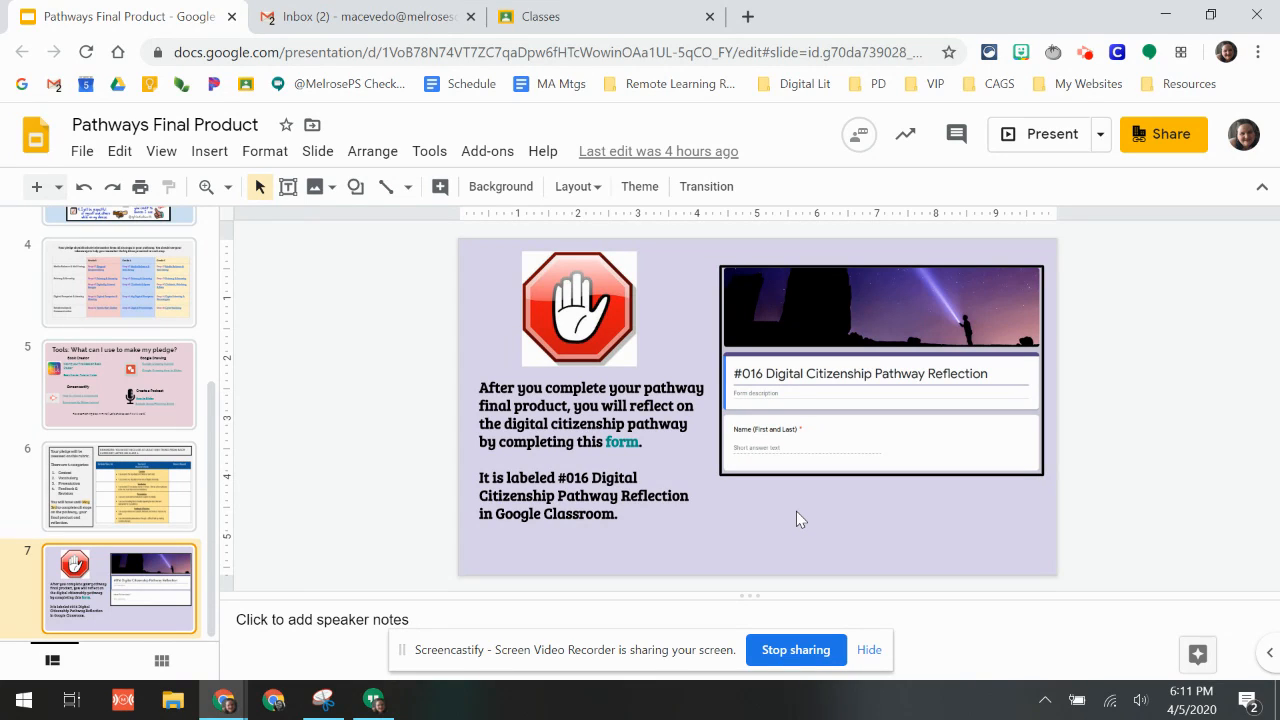
mouse_move(690, 490)
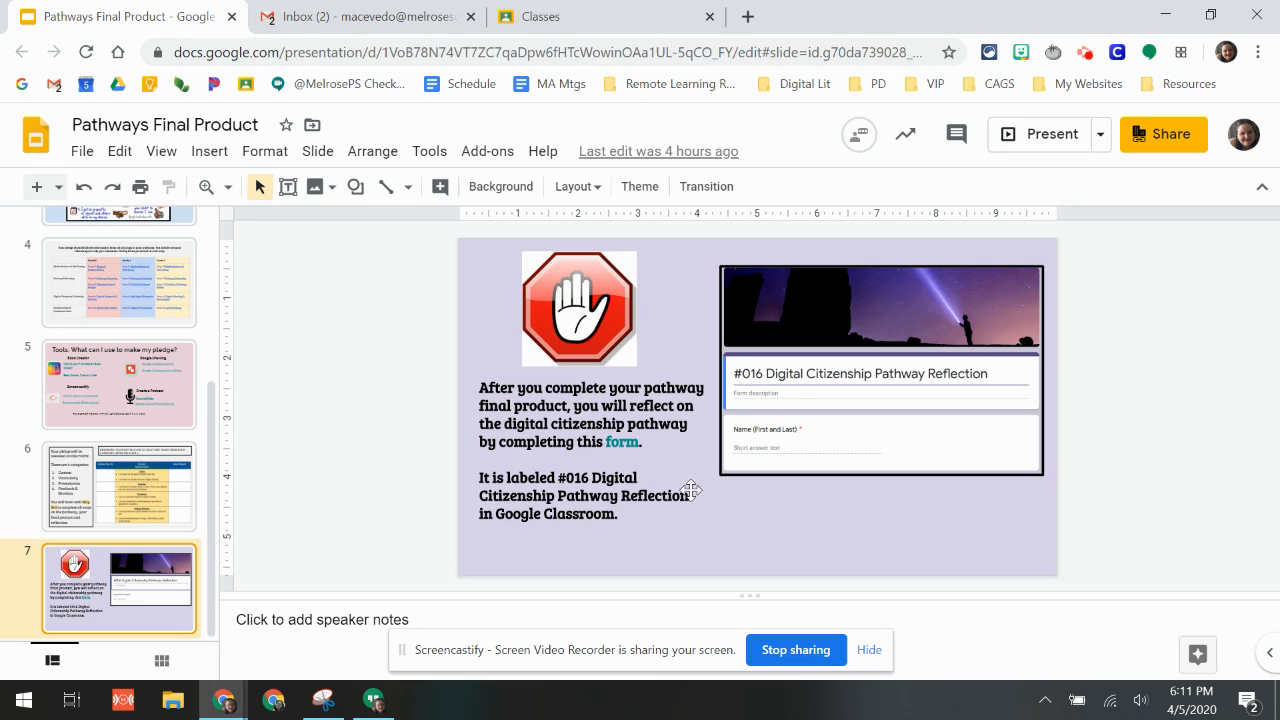
View the linked #016 reflection form's questions in a new tab, then return to the slide deck.
left_click(620, 442)
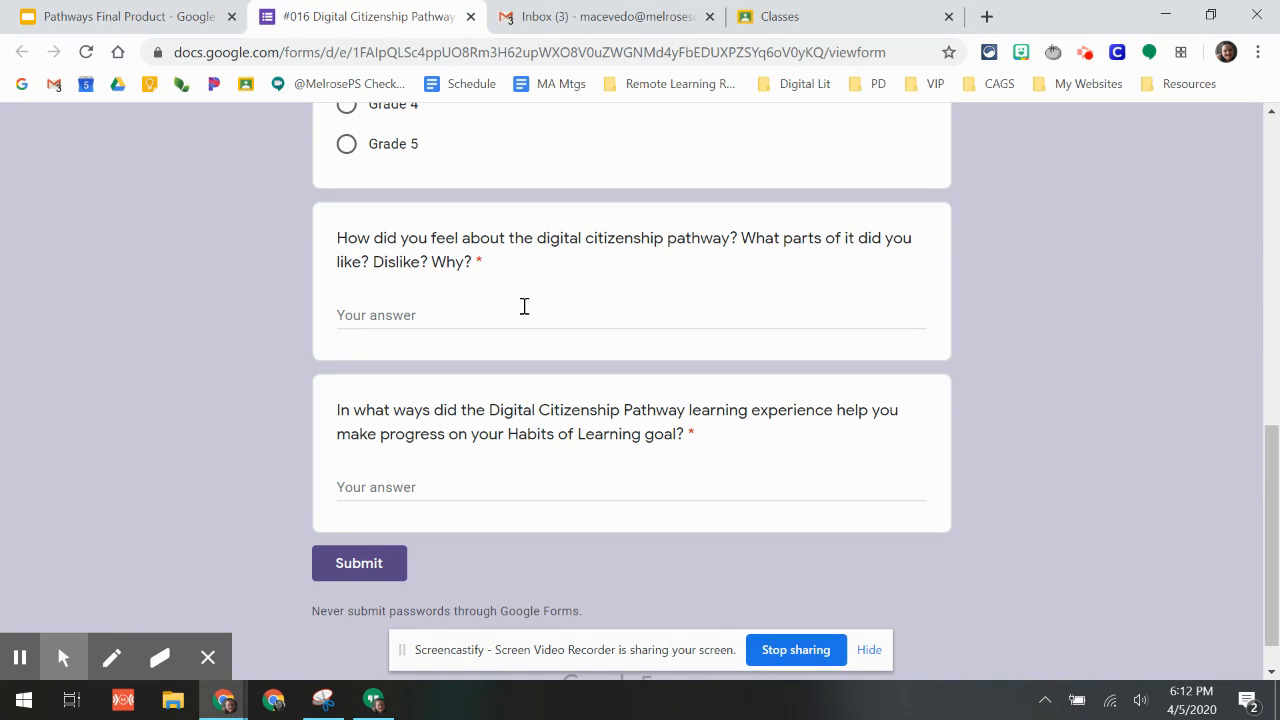
left_click(120, 16)
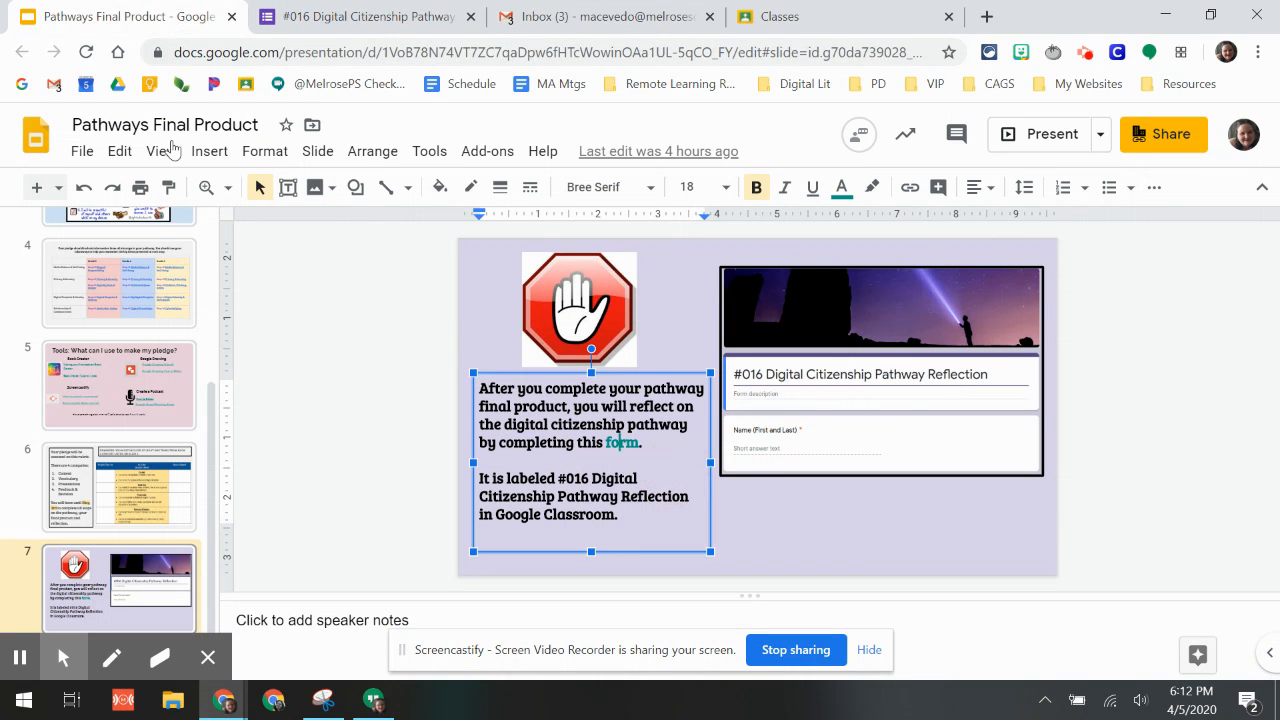
mouse_move(416, 364)
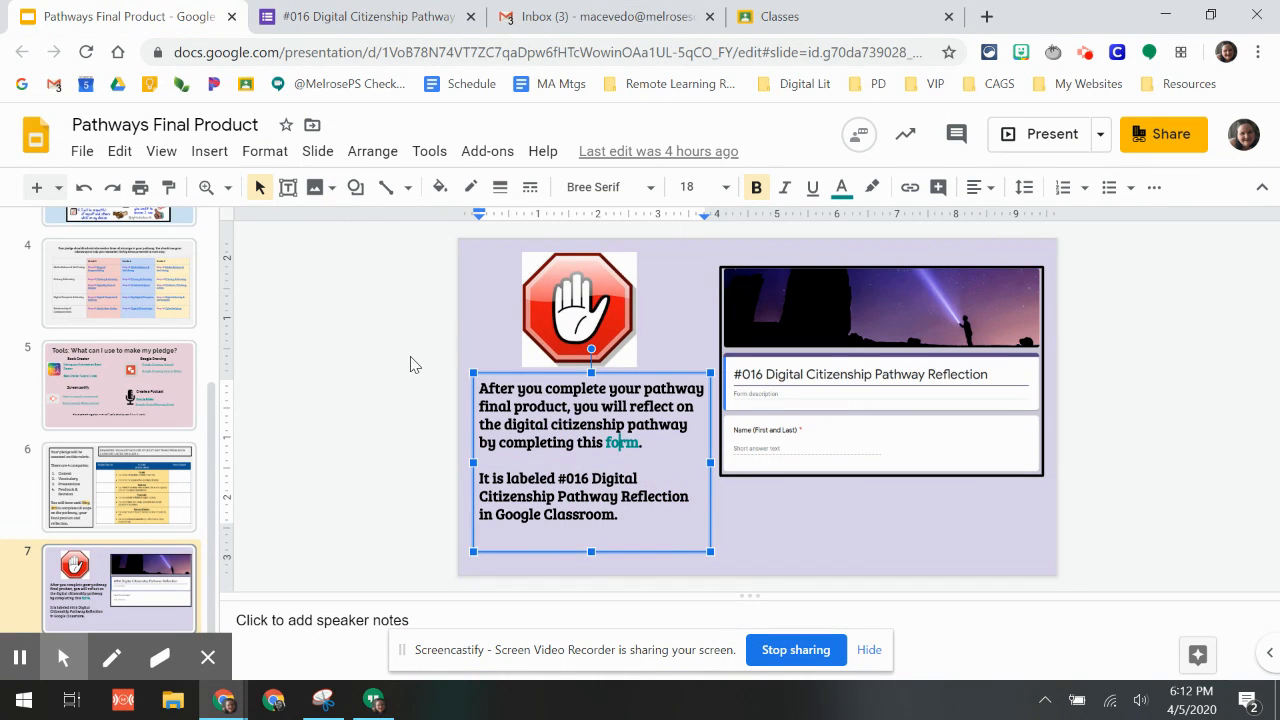